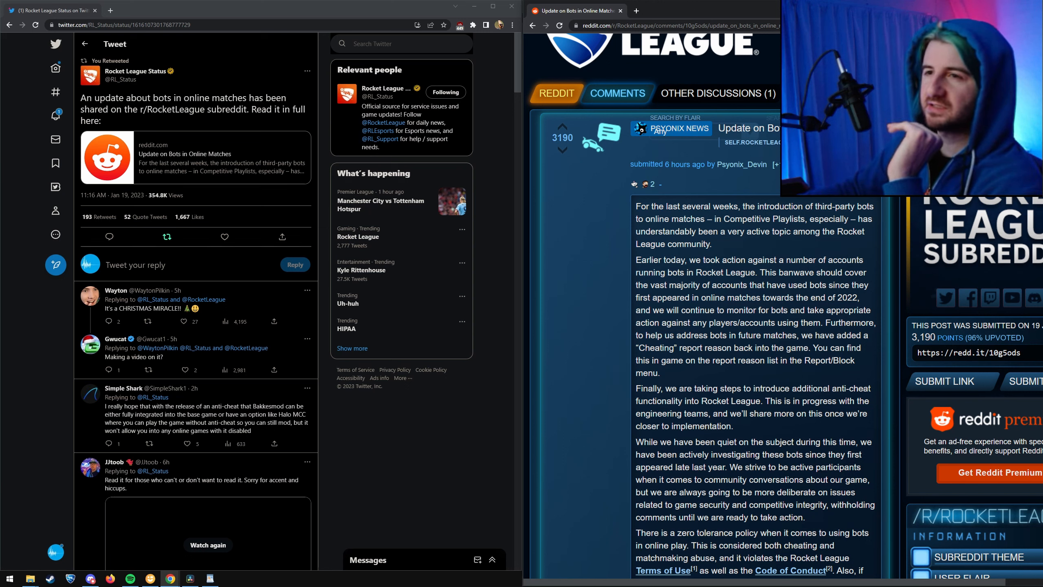
mouse_move(374, 218)
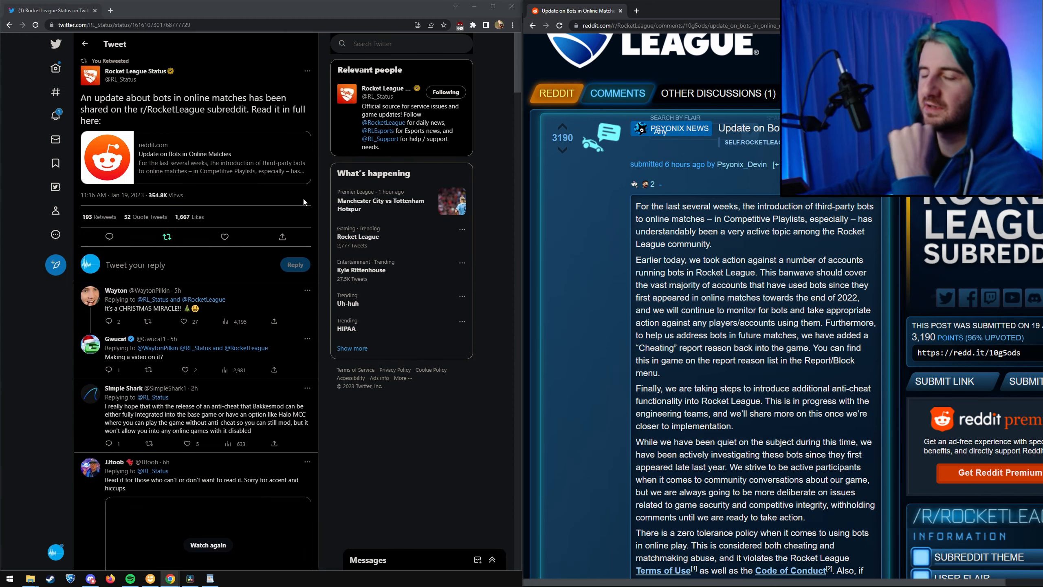
click(512, 17)
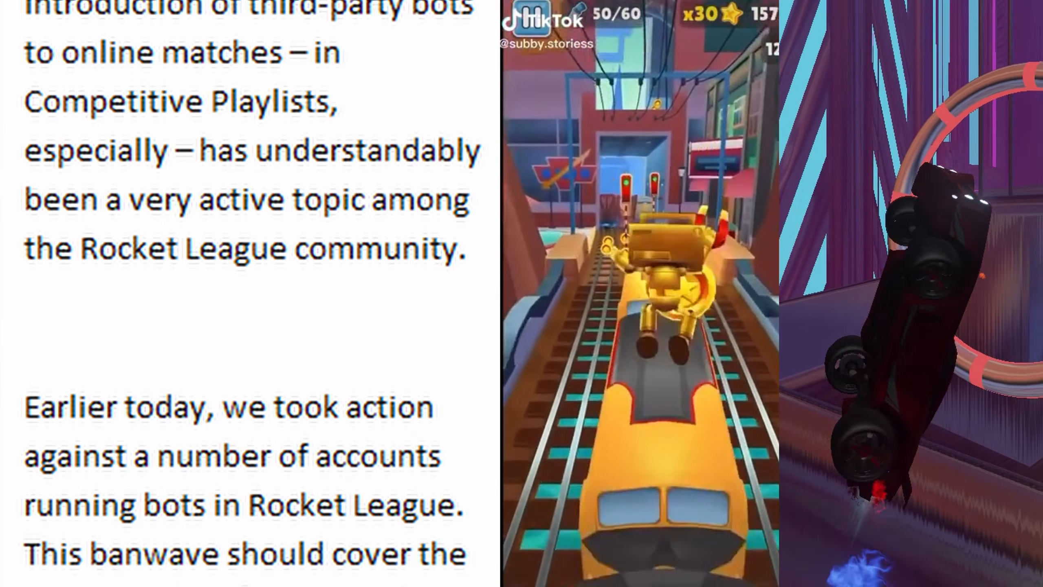
scroll(down, 3)
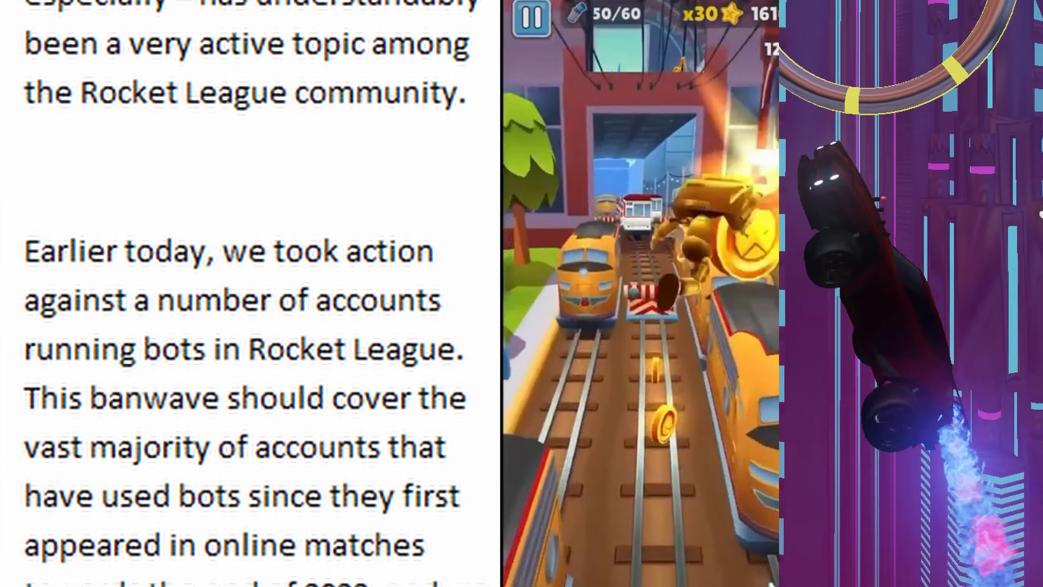
scroll(down, 3)
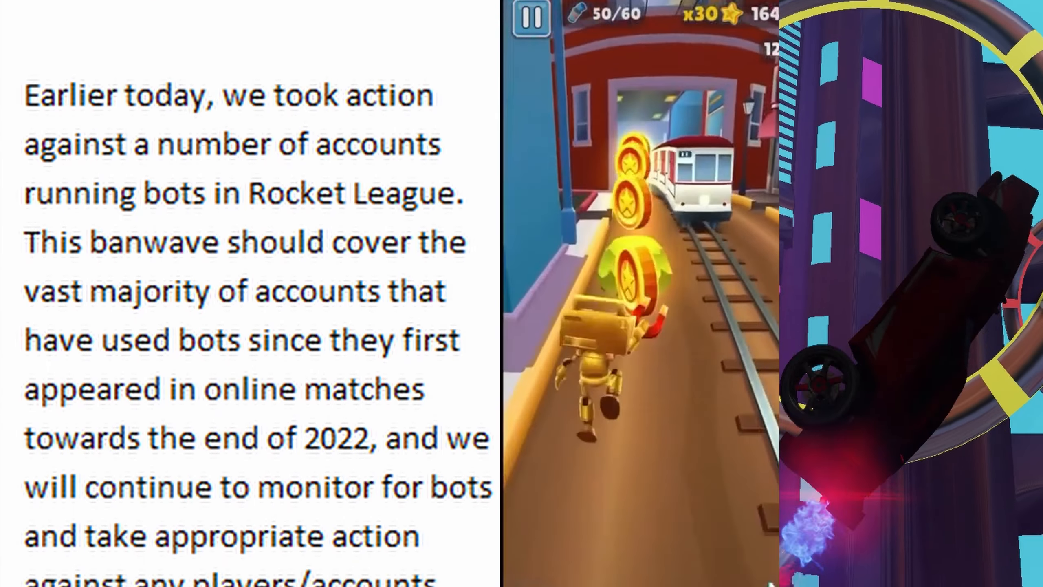
scroll(down, 3)
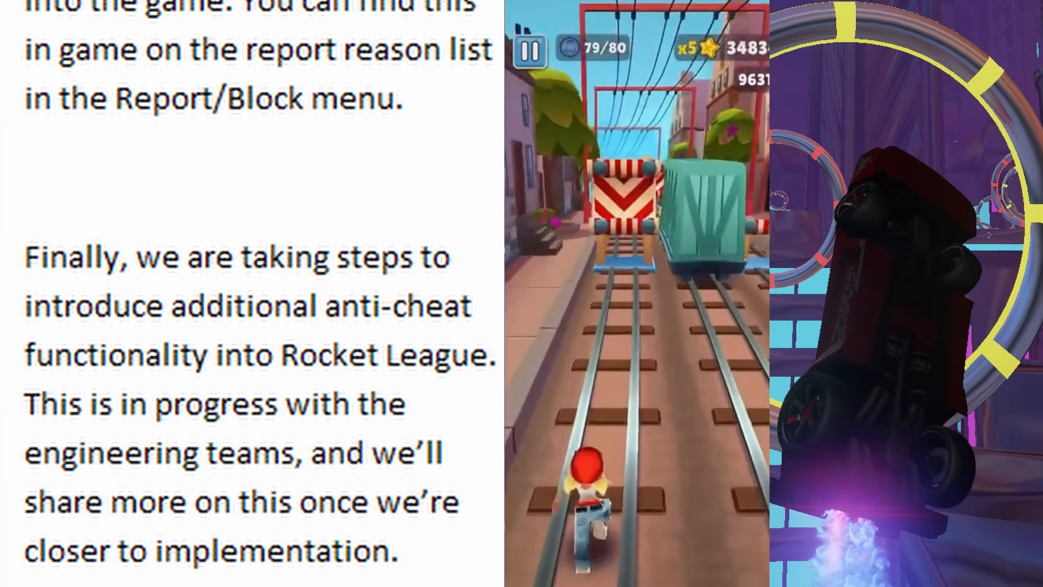
scroll(down, 3)
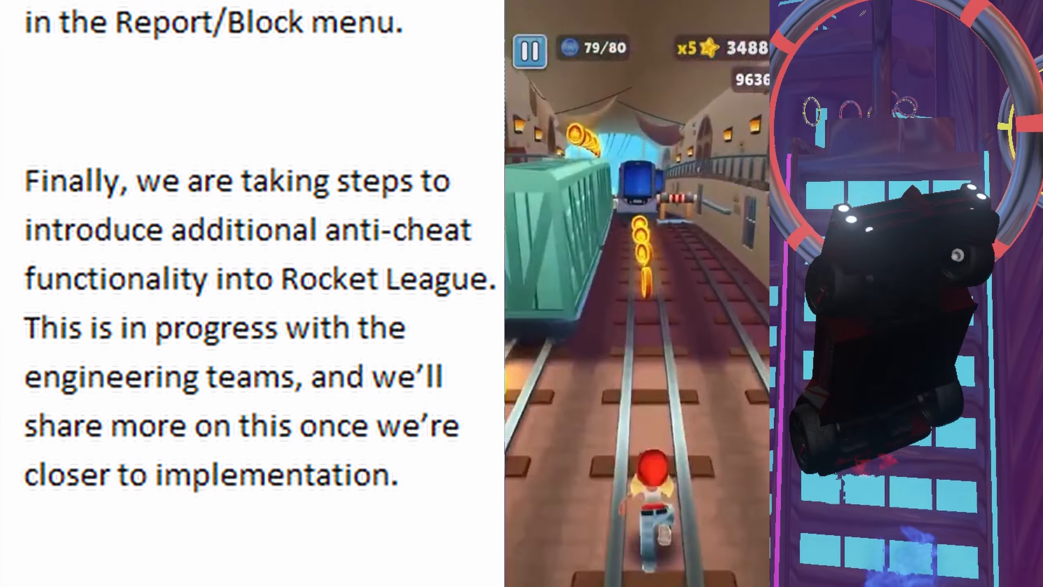
scroll(down, 3)
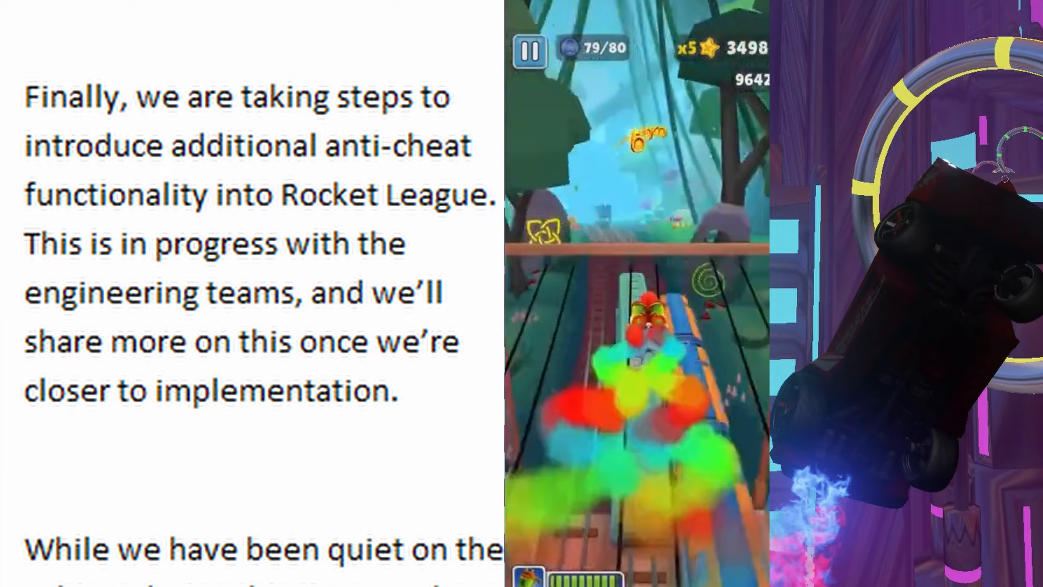
scroll(down, 3)
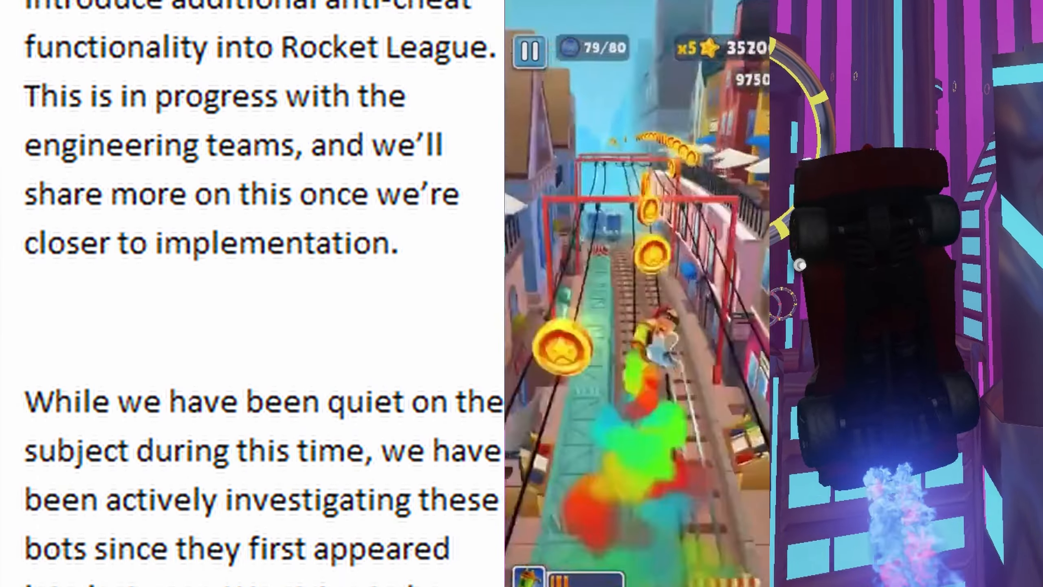
scroll(down, 3)
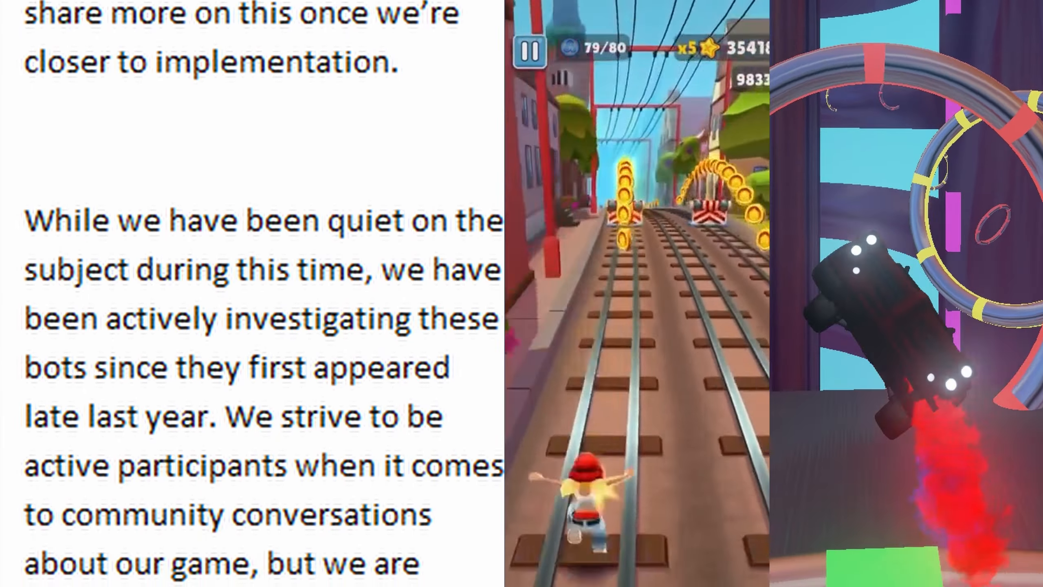
scroll(down, 3)
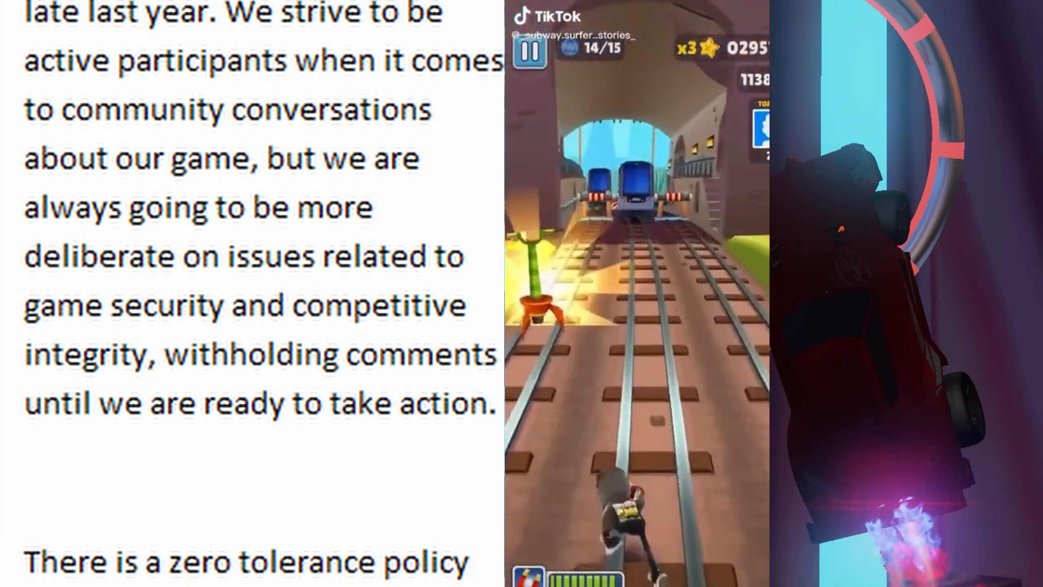
scroll(down, 3)
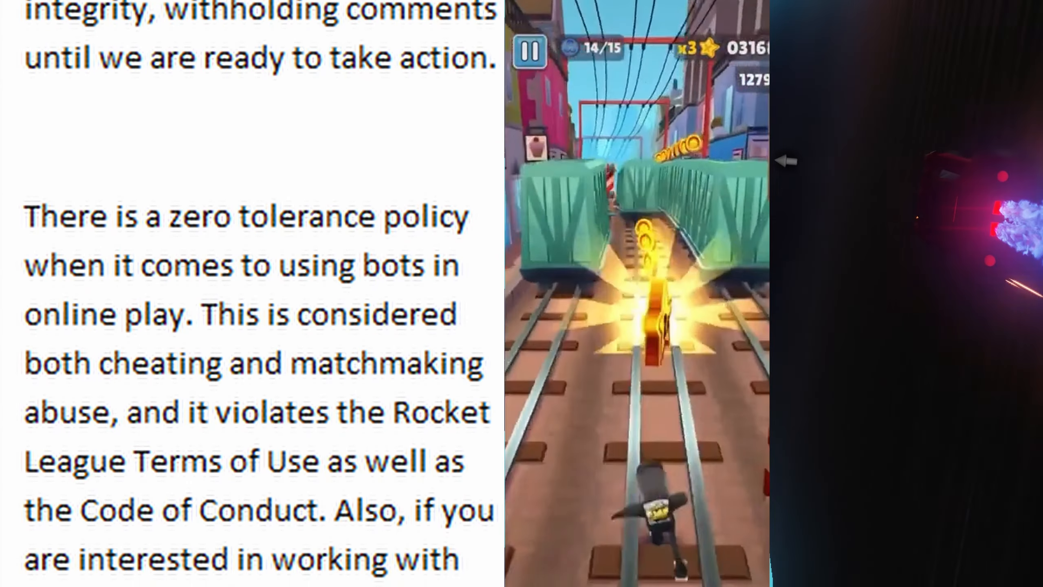
scroll(down, 3)
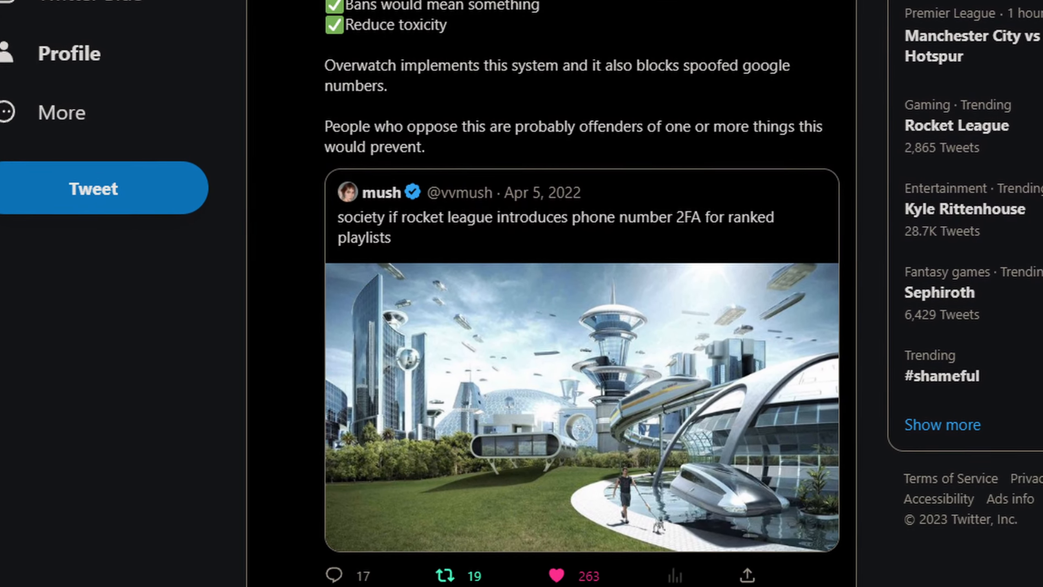
scroll(down, 3)
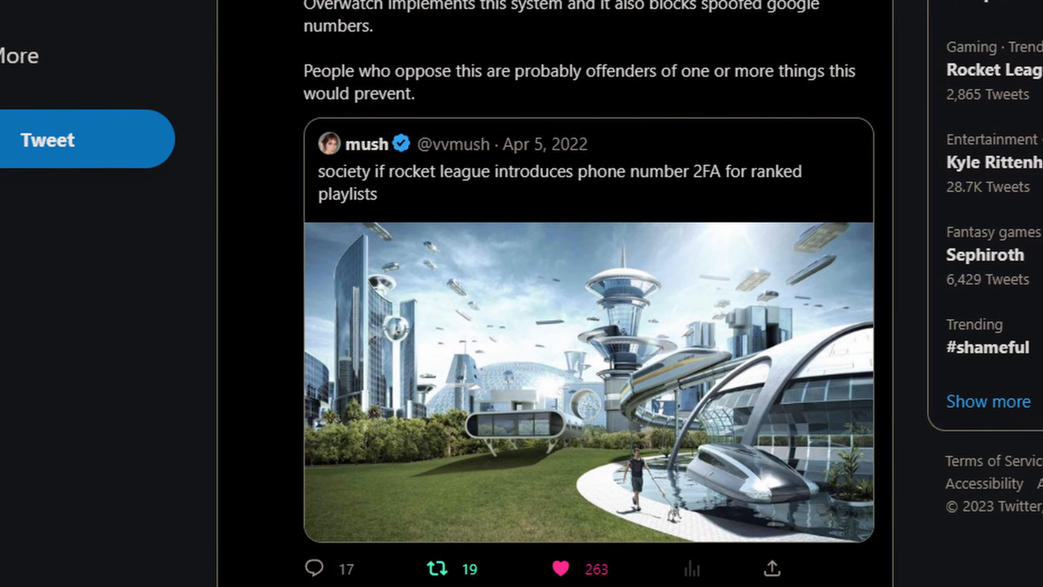